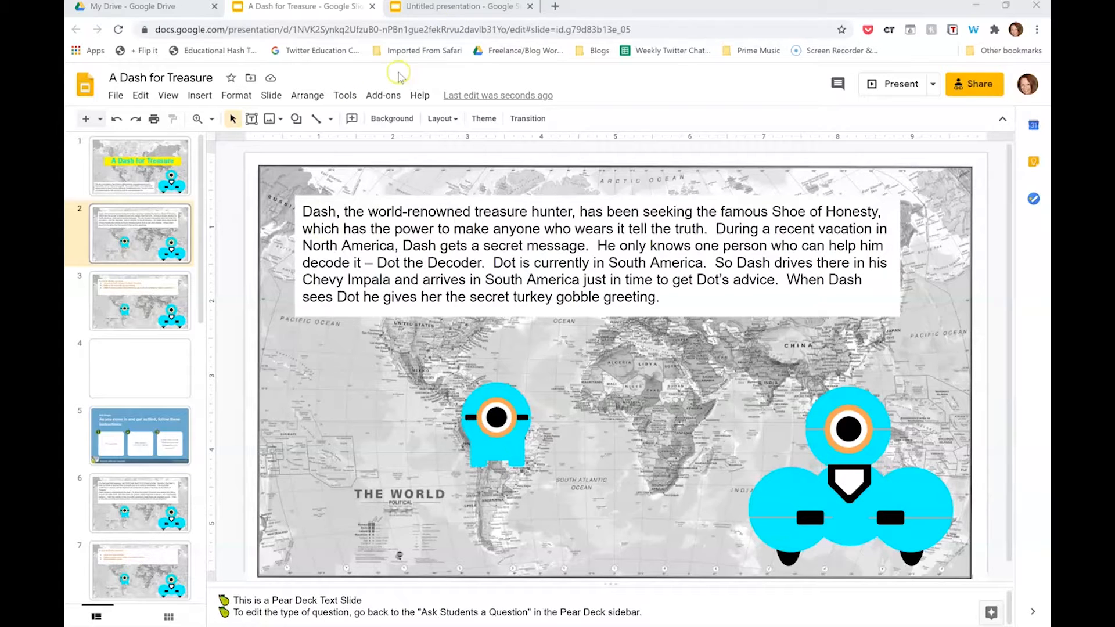
# Open the G Suite Marketplace of add-ons that work with Slides via Get add-ons.
pyautogui.click(383, 95)
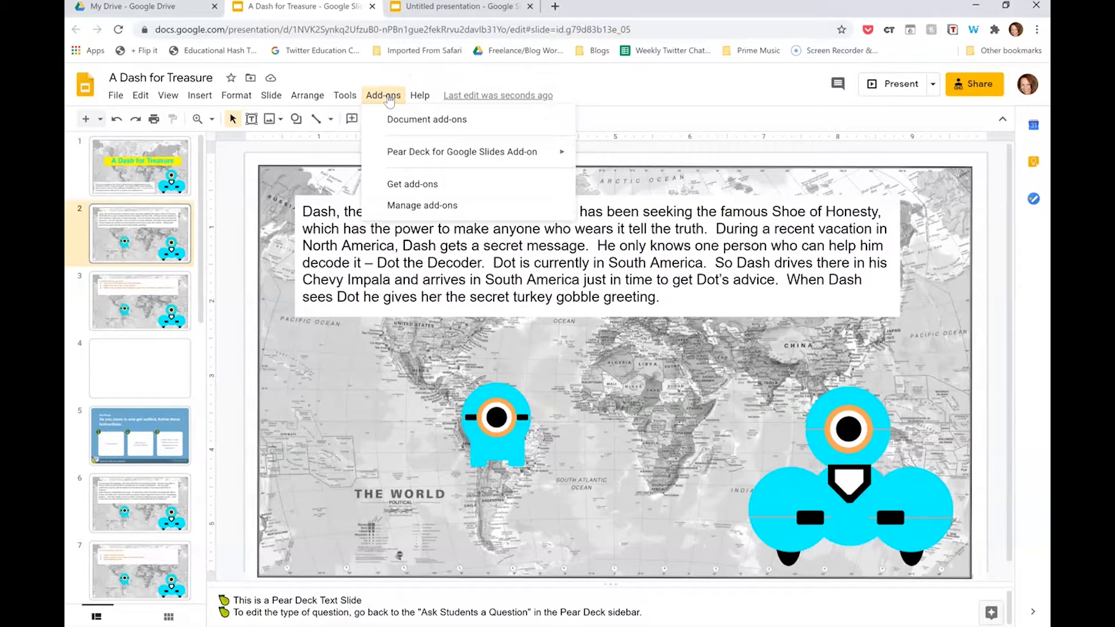
pyautogui.moveTo(396, 184)
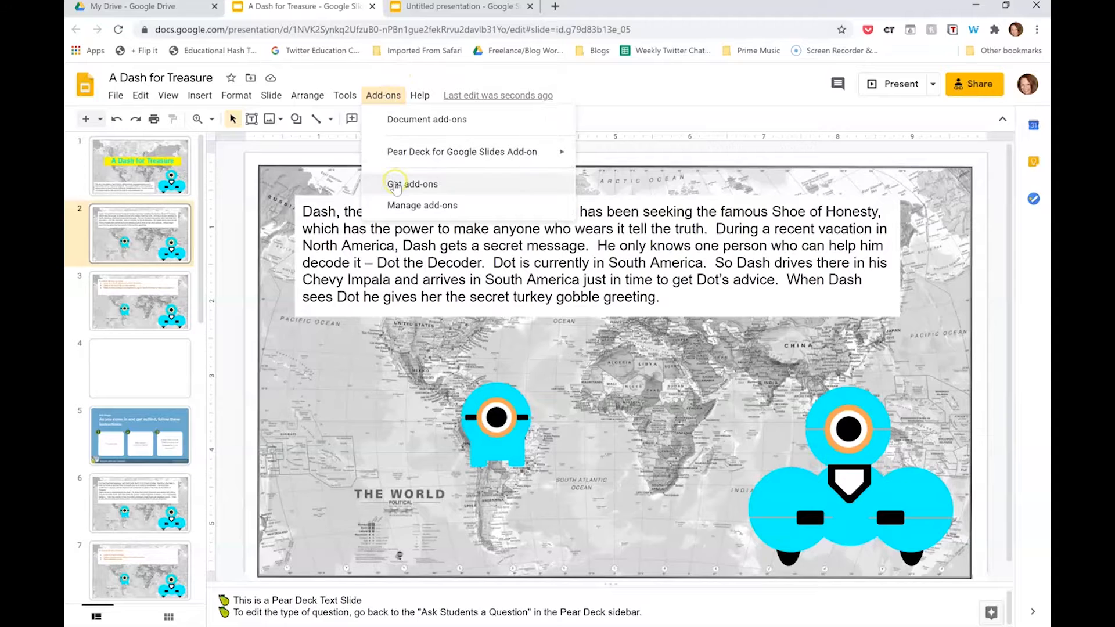
pyautogui.click(411, 185)
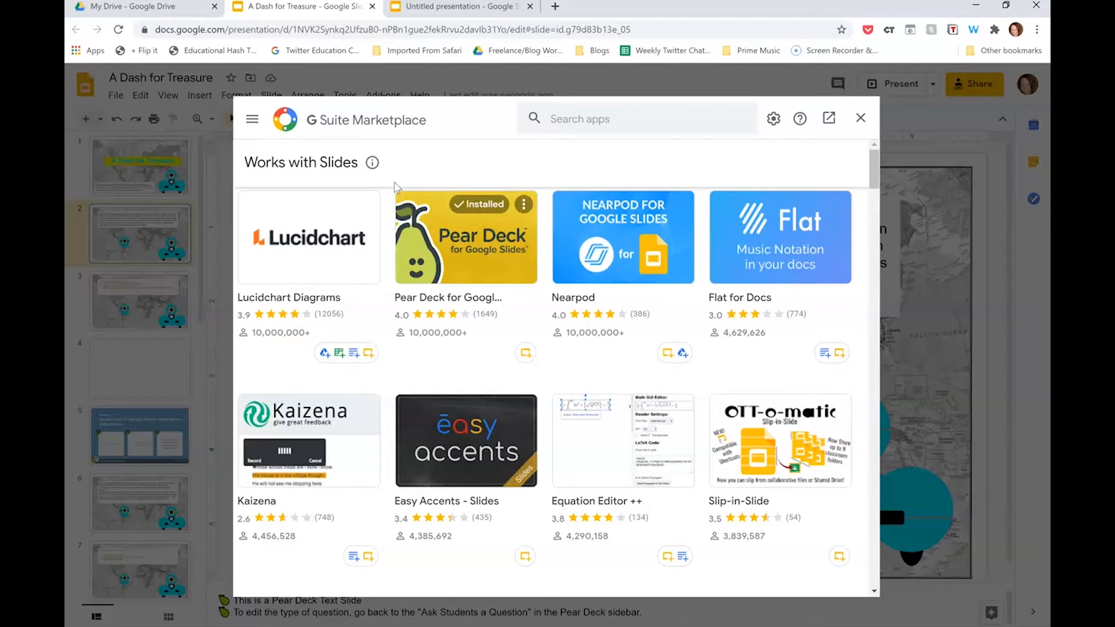
# Close the marketplace and move to the untitled blank presentation.
pyautogui.click(860, 118)
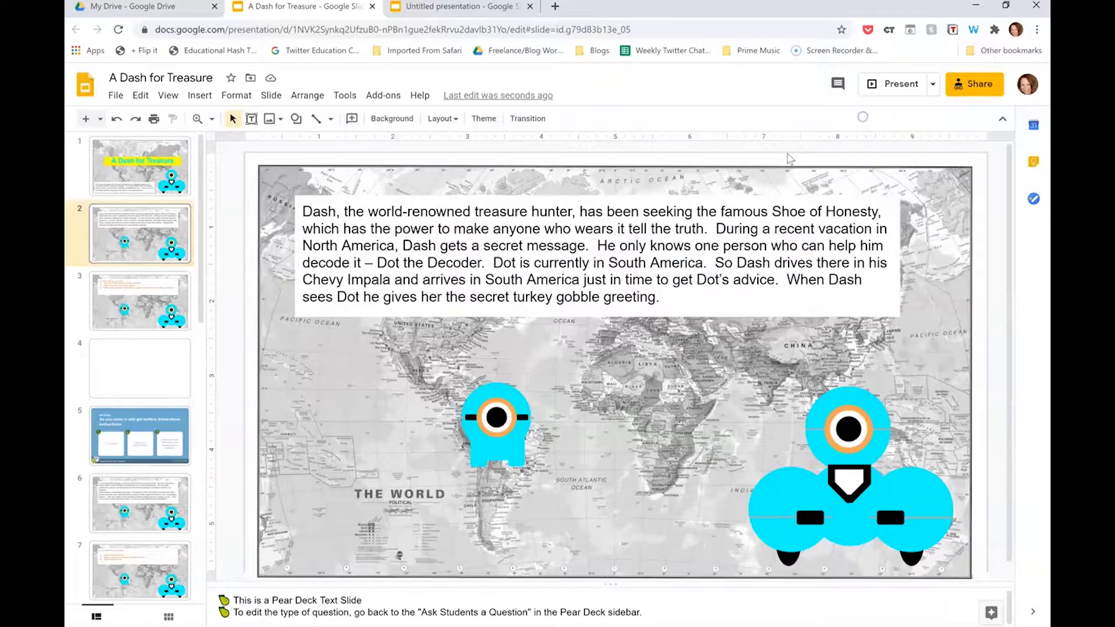
pyautogui.moveTo(91, 360)
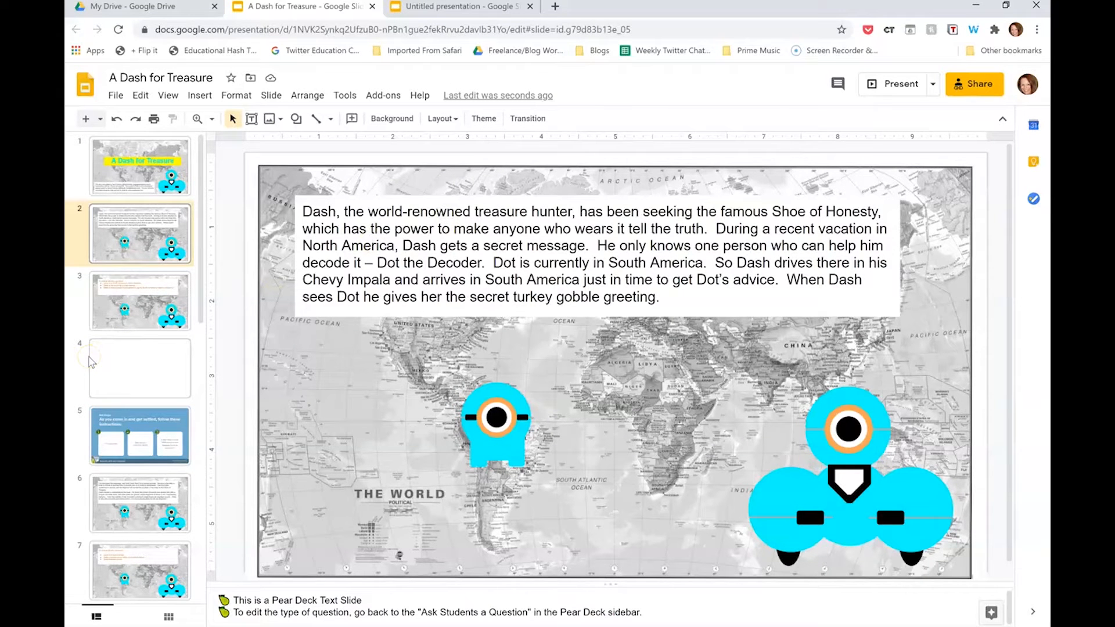
pyautogui.click(460, 6)
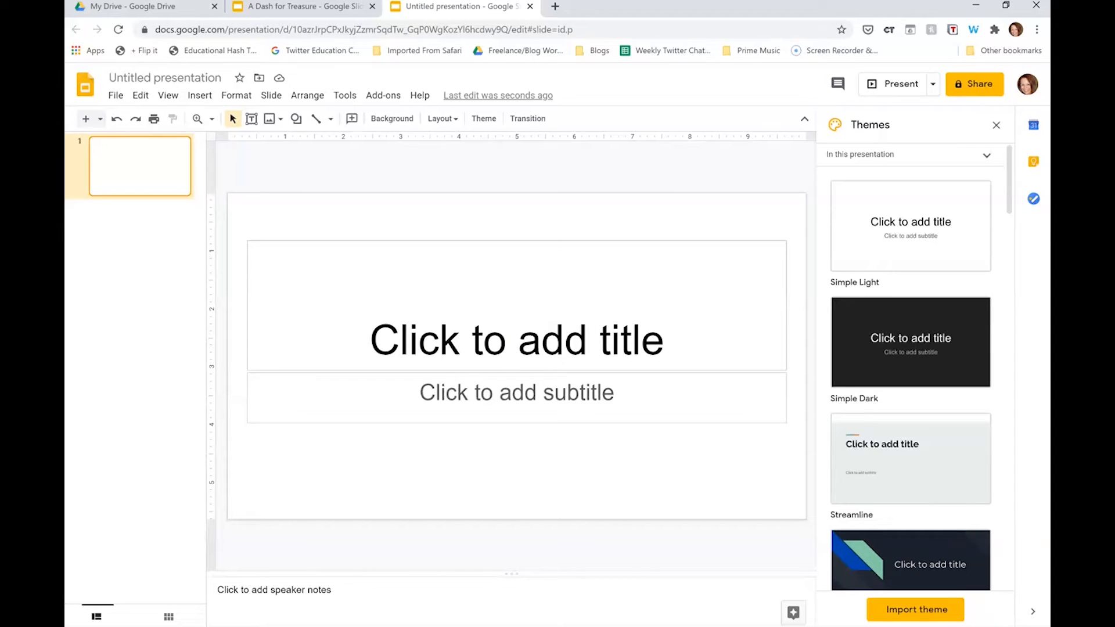
pyautogui.moveTo(316, 114)
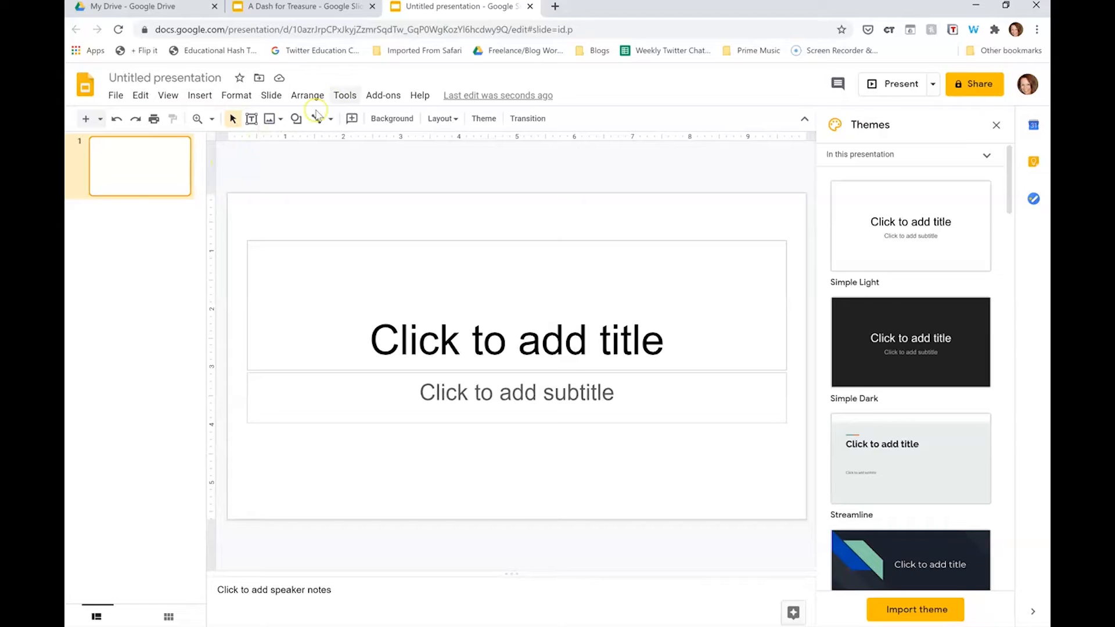
# Launch the Pear Deck add-on in the untitled presentation to show its template library.
pyautogui.click(382, 95)
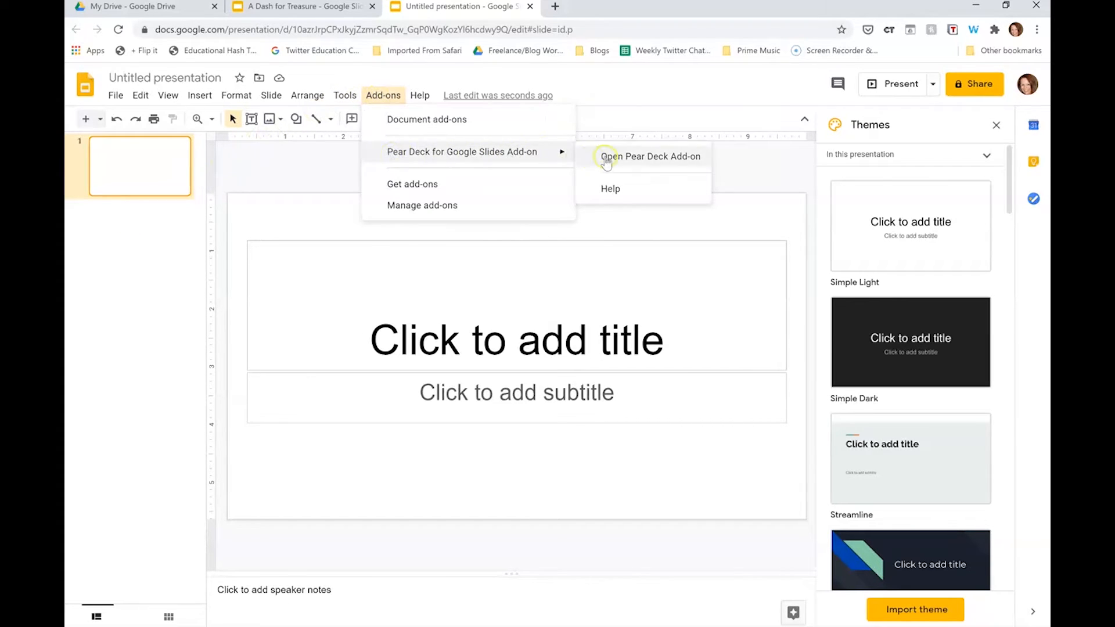
pyautogui.click(649, 157)
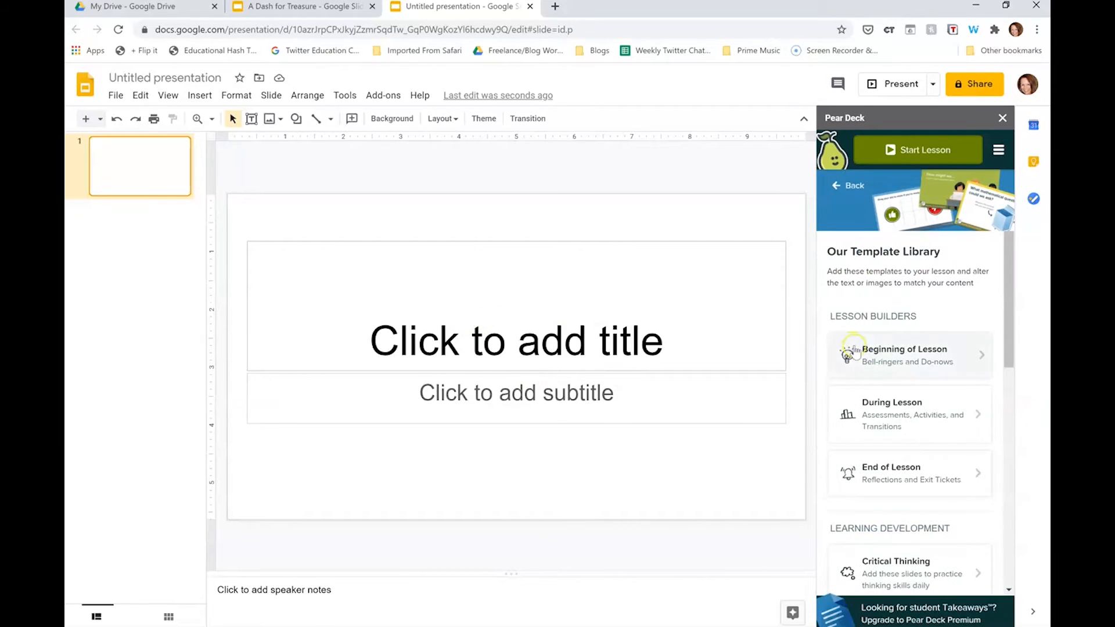
# Insert the Beginning of Lesson Bell Ringer text slide, then return to A Dash for Treasure.
pyautogui.click(908, 354)
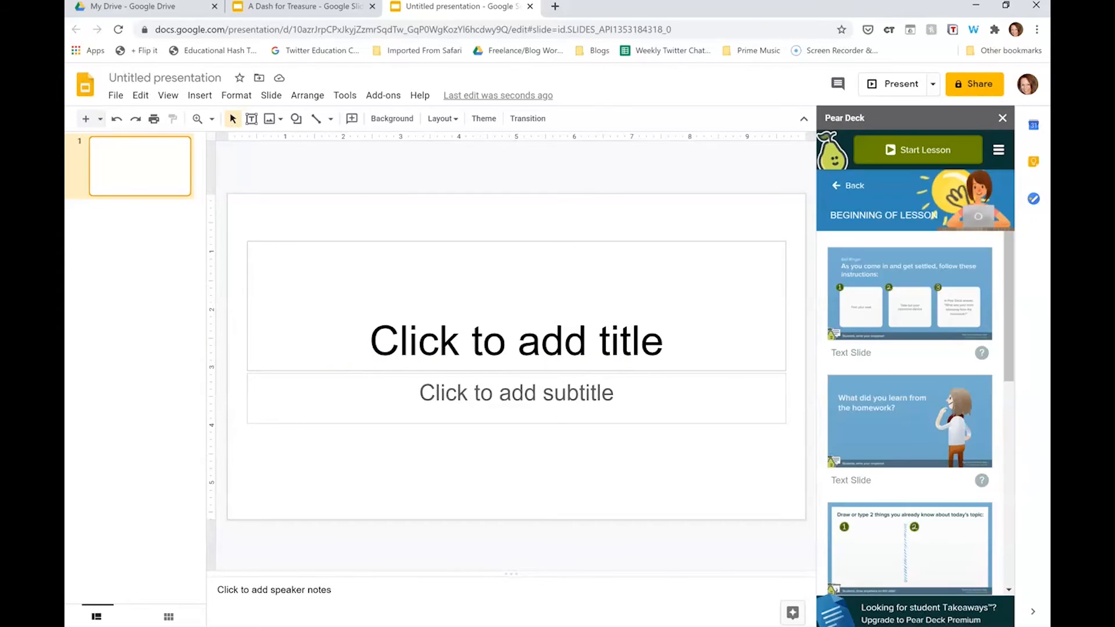
pyautogui.click(908, 294)
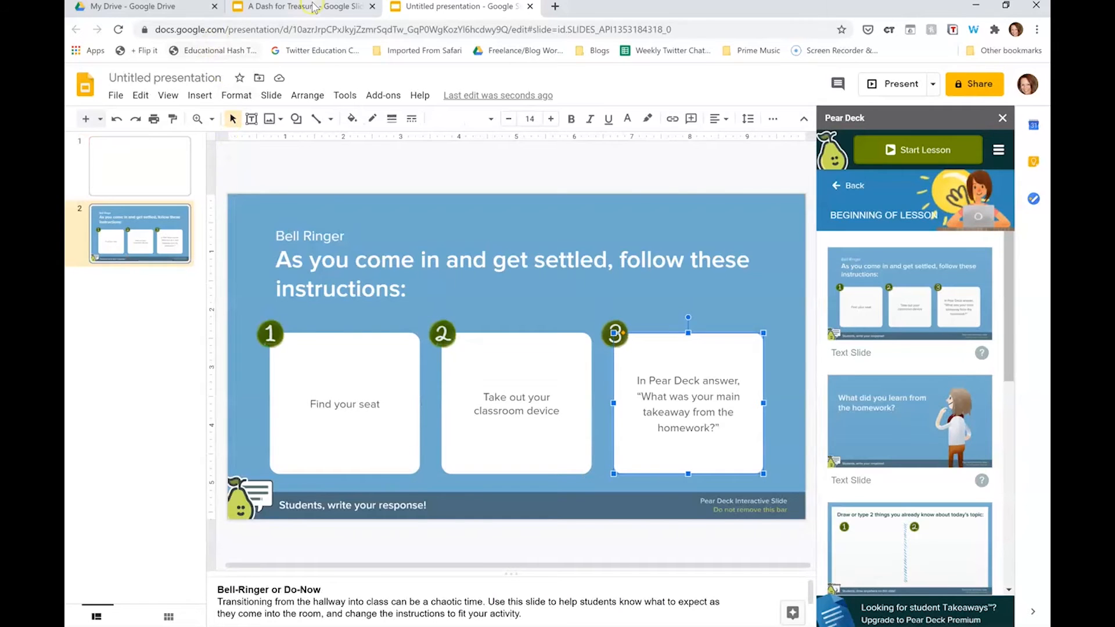
pyautogui.click(299, 7)
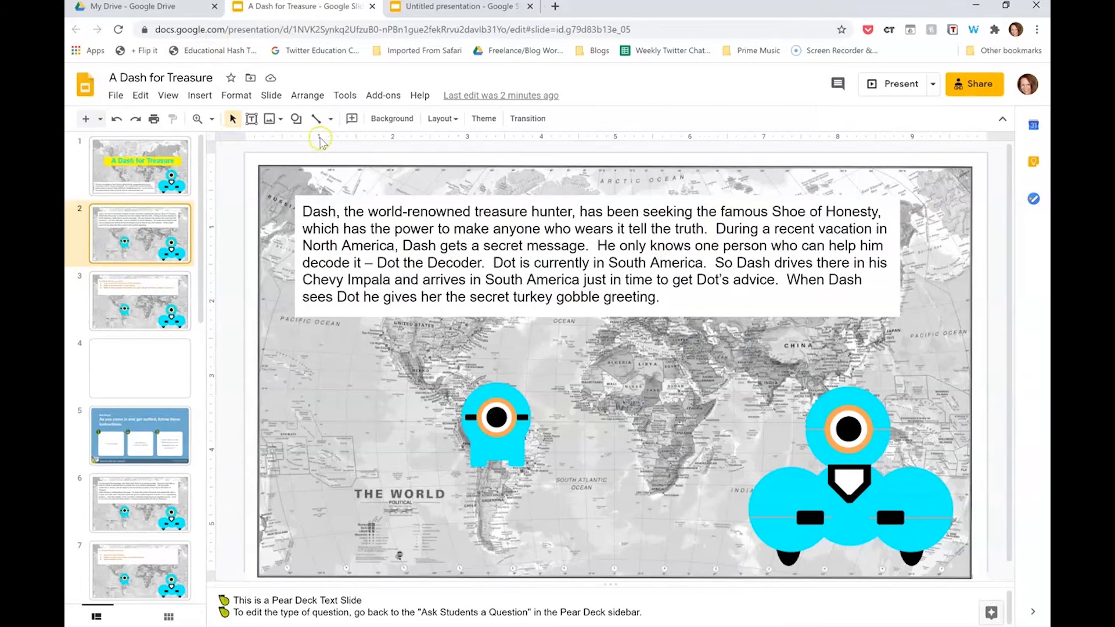
# Launch Pear Deck inside A Dash for Treasure to show the student-question options.
pyautogui.click(382, 94)
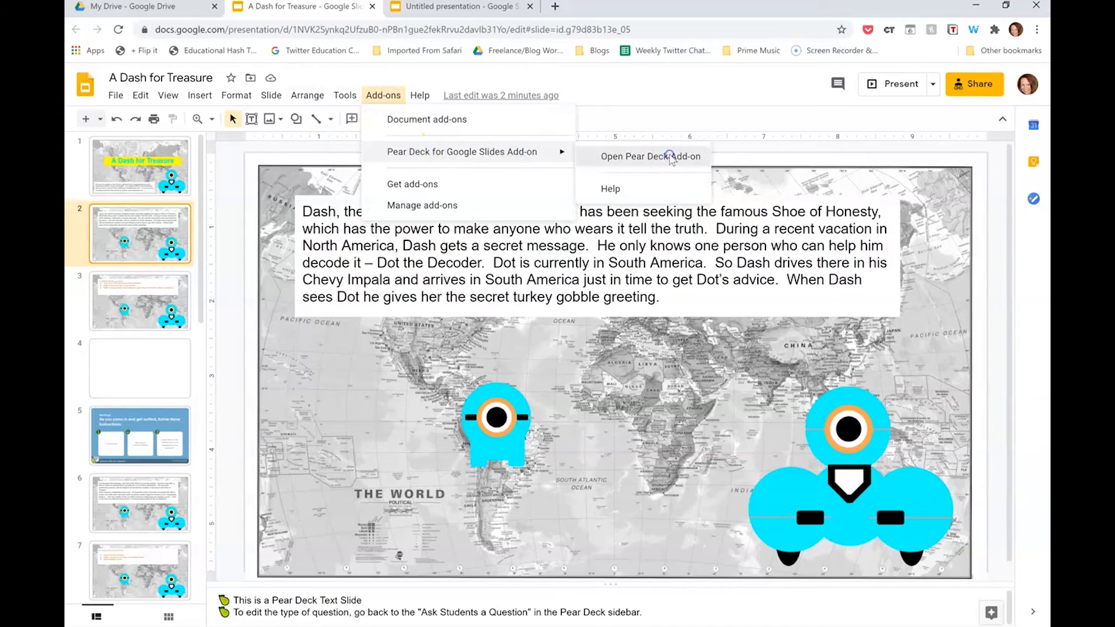
pyautogui.click(648, 157)
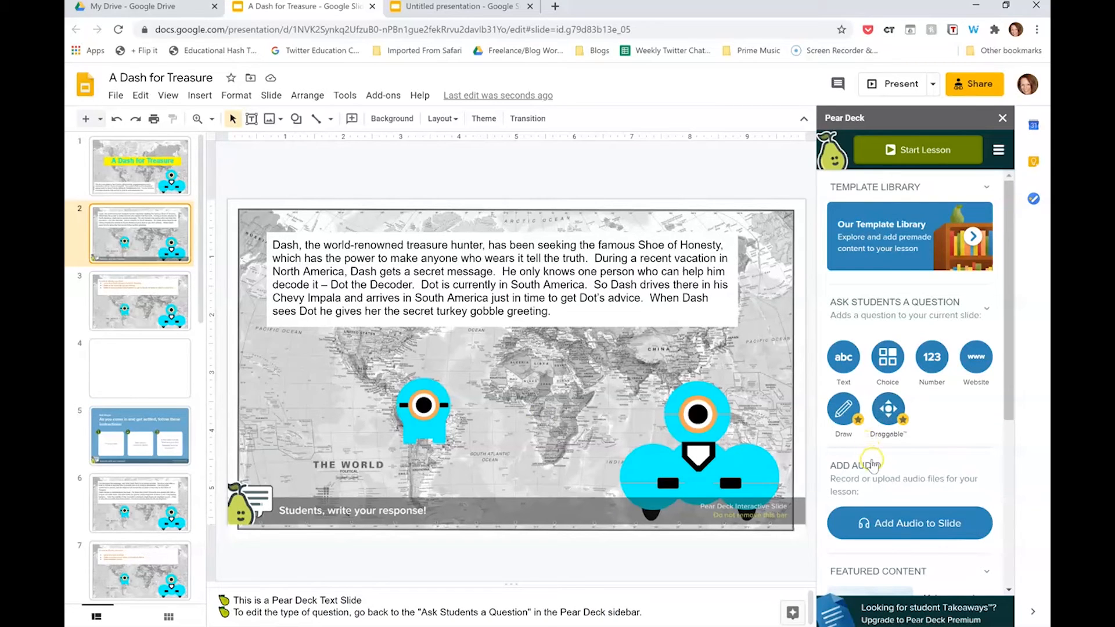
pyautogui.moveTo(870, 466)
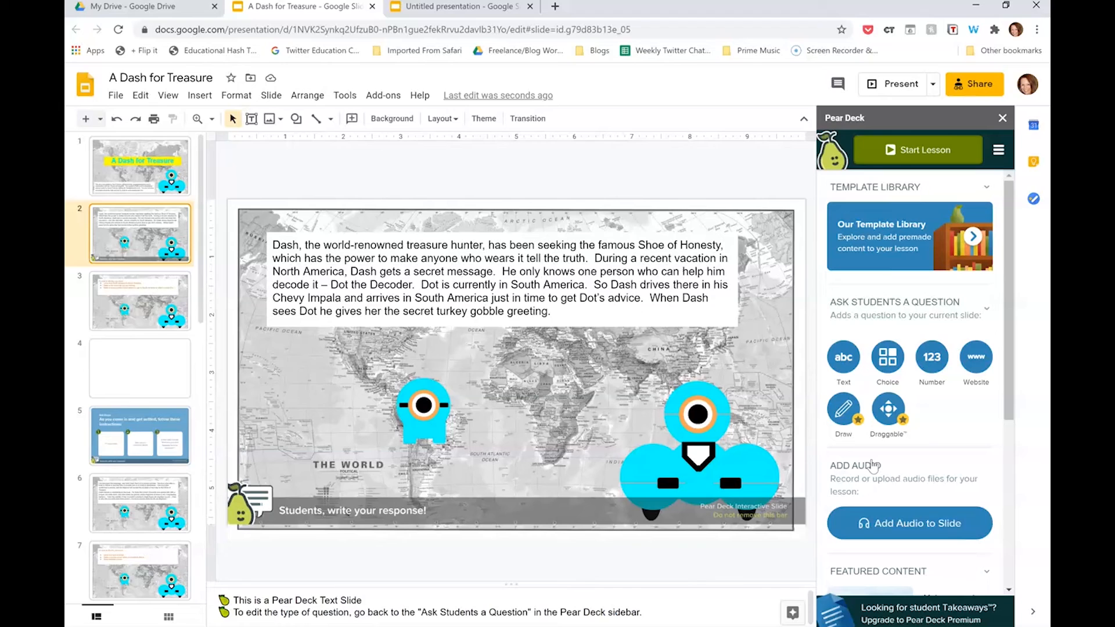
pyautogui.moveTo(669, 508)
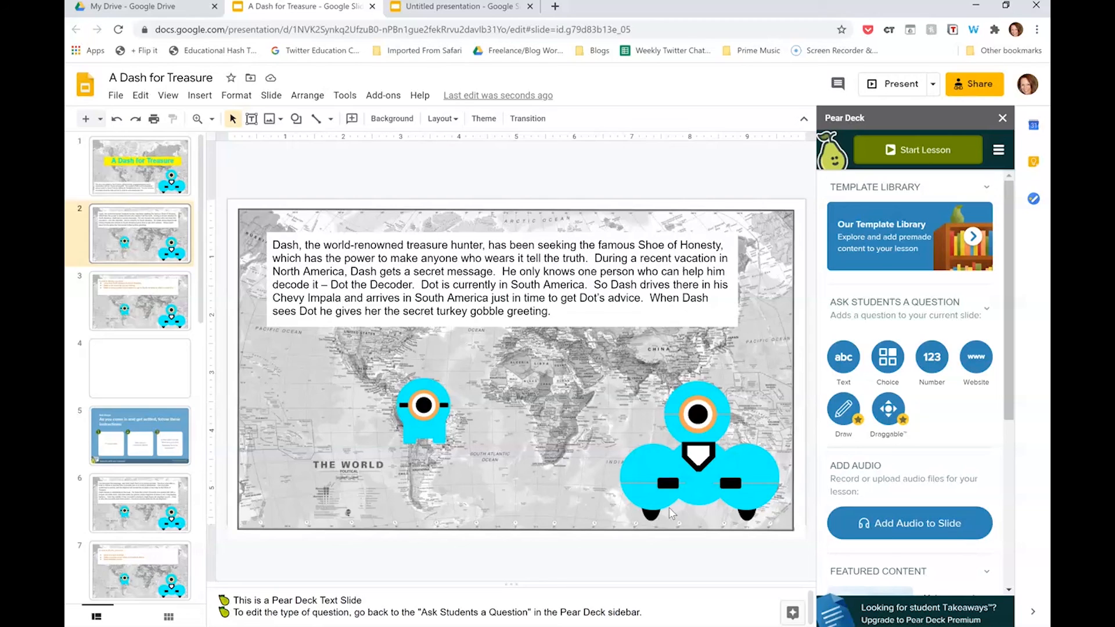
pyautogui.moveTo(672, 514)
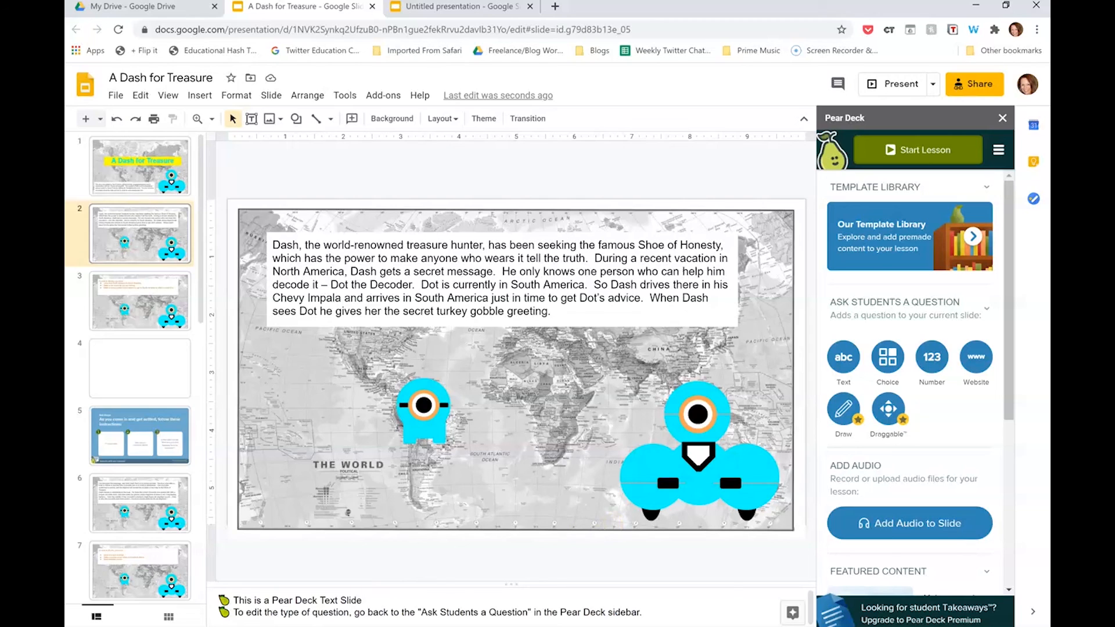